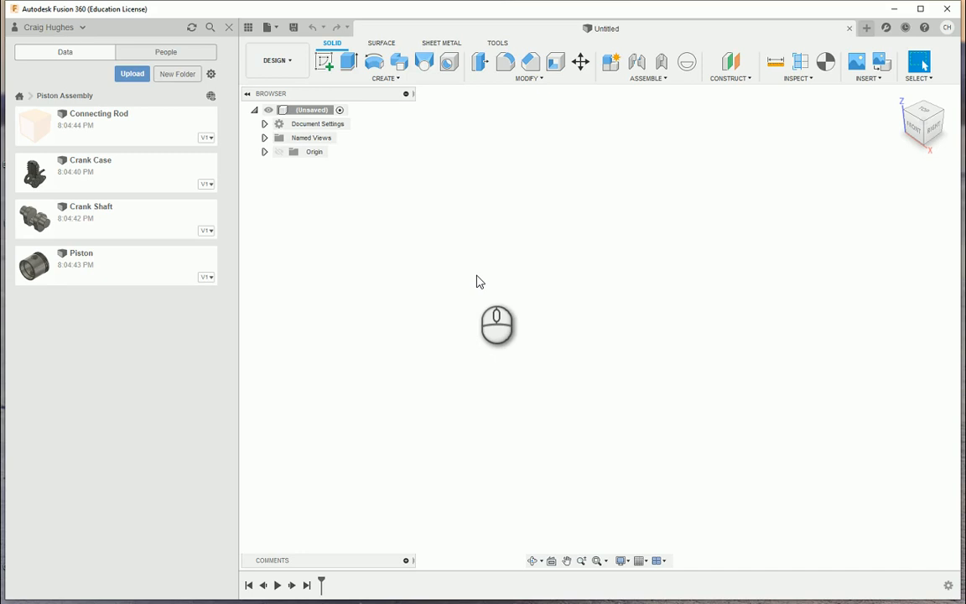
{"action": "mouse_move", "coordinate": [468, 263]}
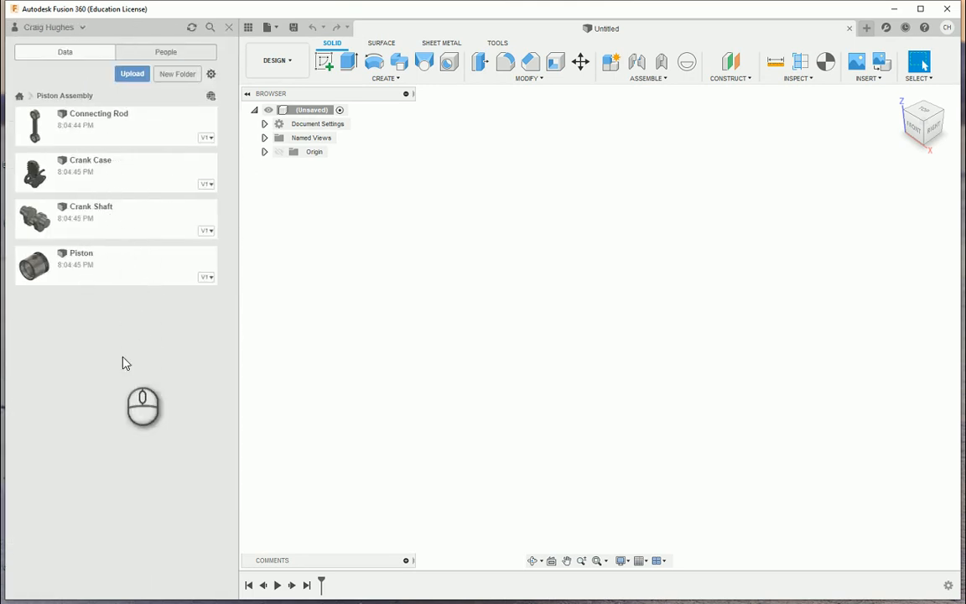
{"action": "mouse_move", "coordinate": [90, 271]}
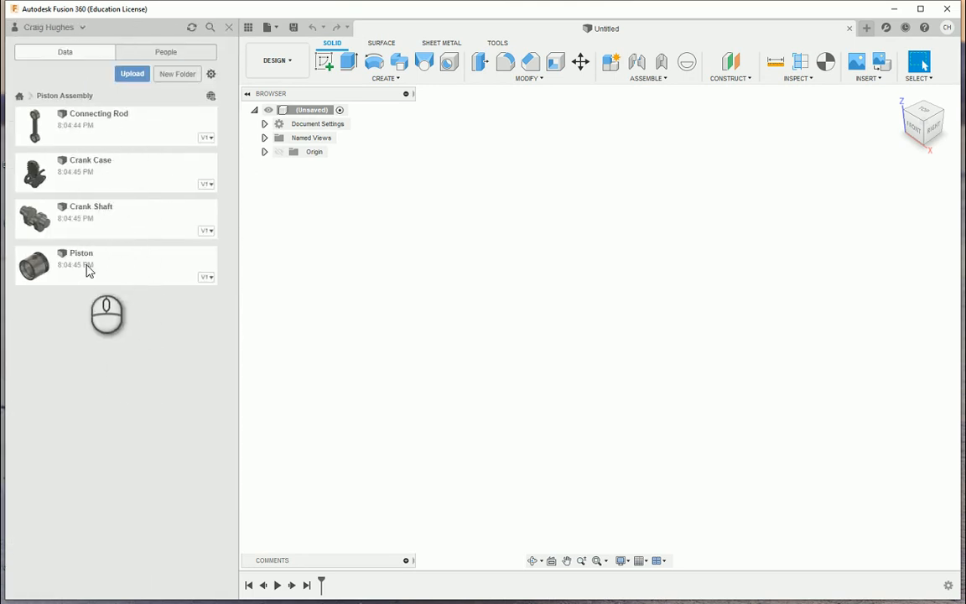
{"action": "mouse_move", "coordinate": [106, 124]}
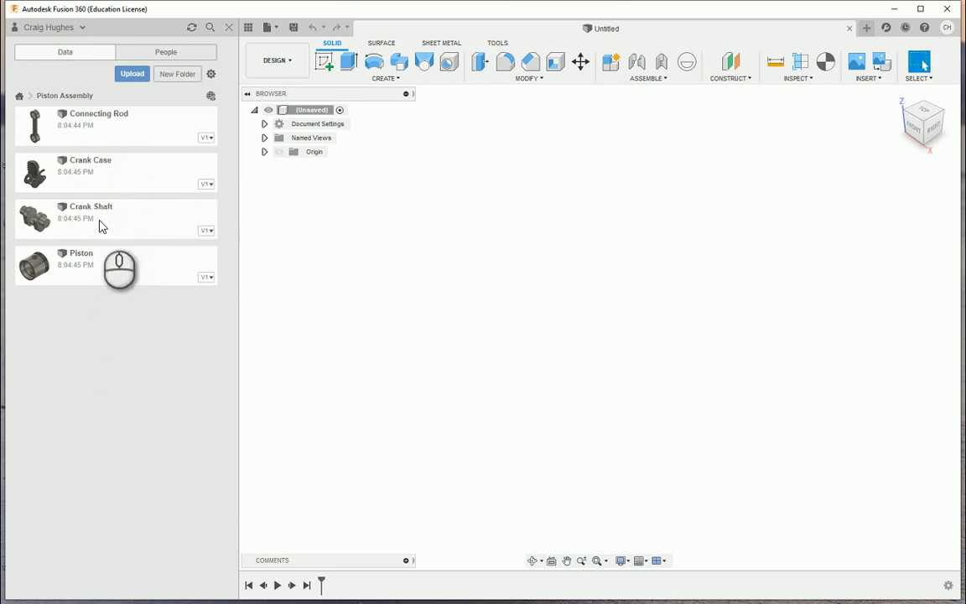
{"action": "mouse_move", "coordinate": [556, 196]}
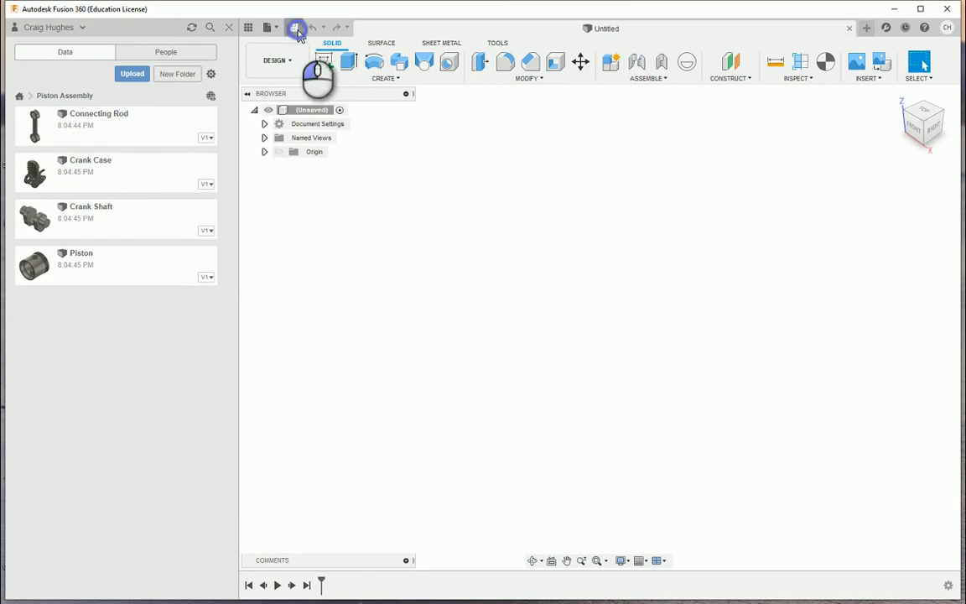
- Save the new design as 'Piston Assembly' in the Piston Assembly project
{"action": "left_click", "coordinate": [295, 27]}
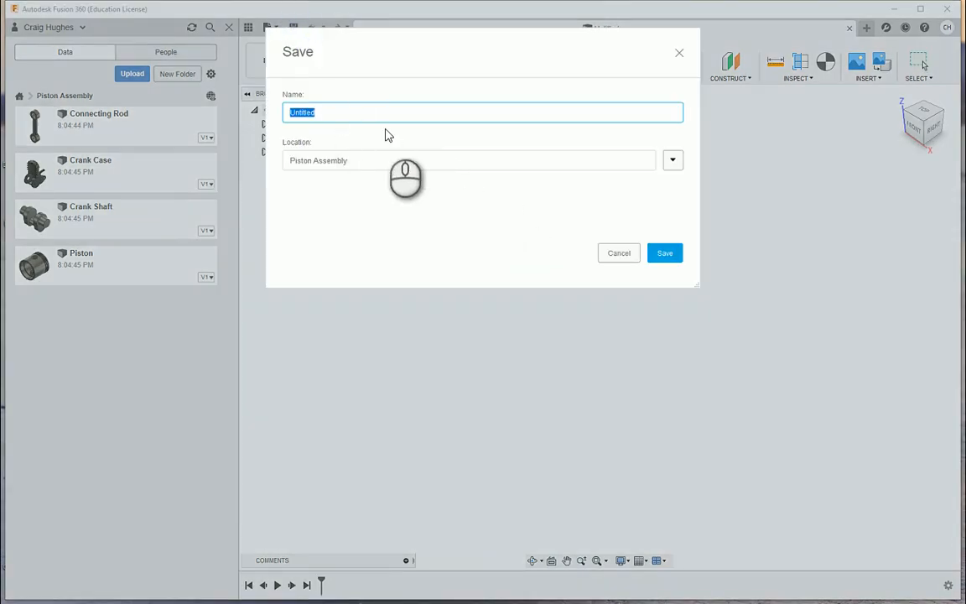
{"action": "type", "text": "P"}
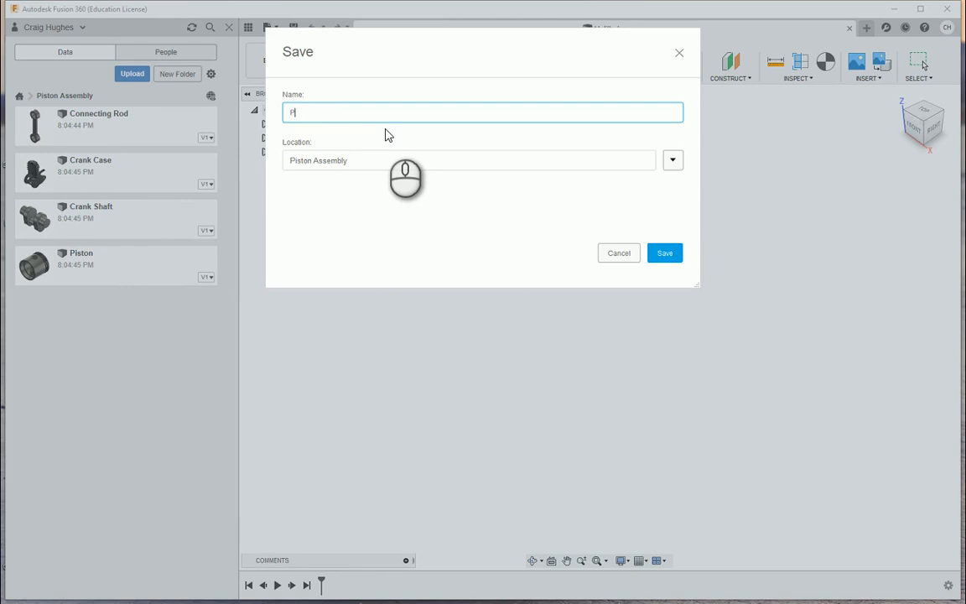
{"action": "type", "text": "iston Assembly"}
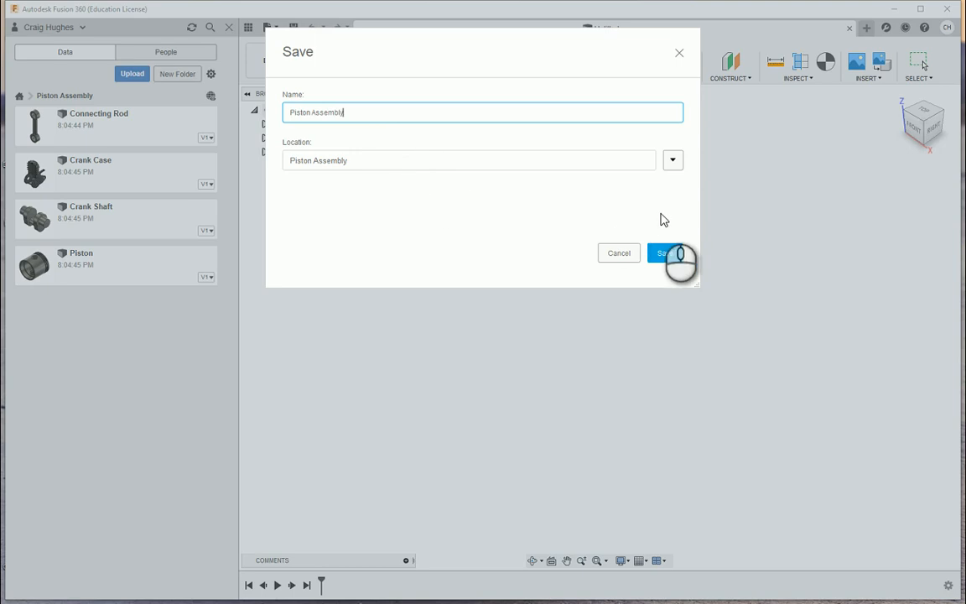
{"action": "left_click", "coordinate": [666, 252]}
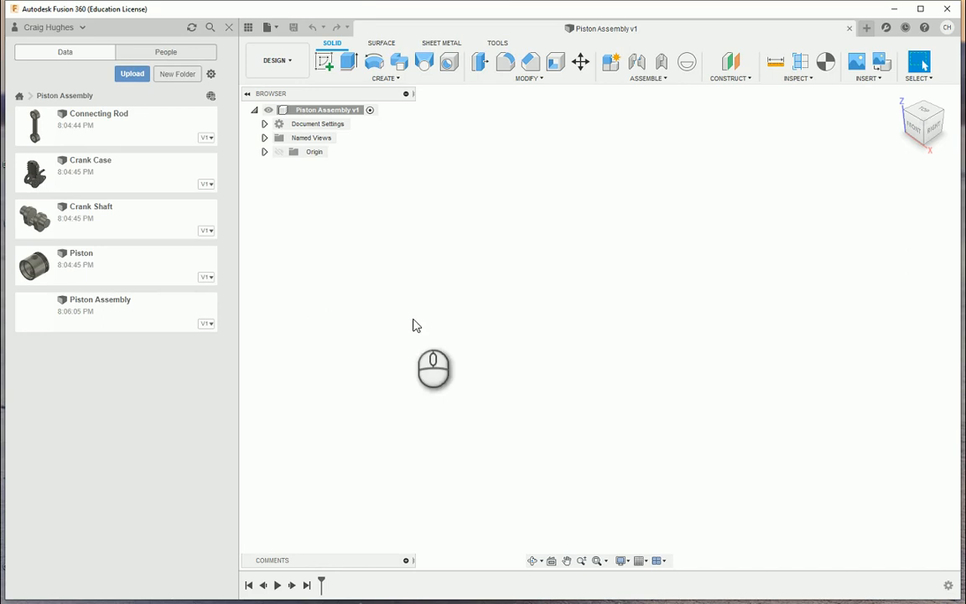
{"action": "mouse_move", "coordinate": [521, 289]}
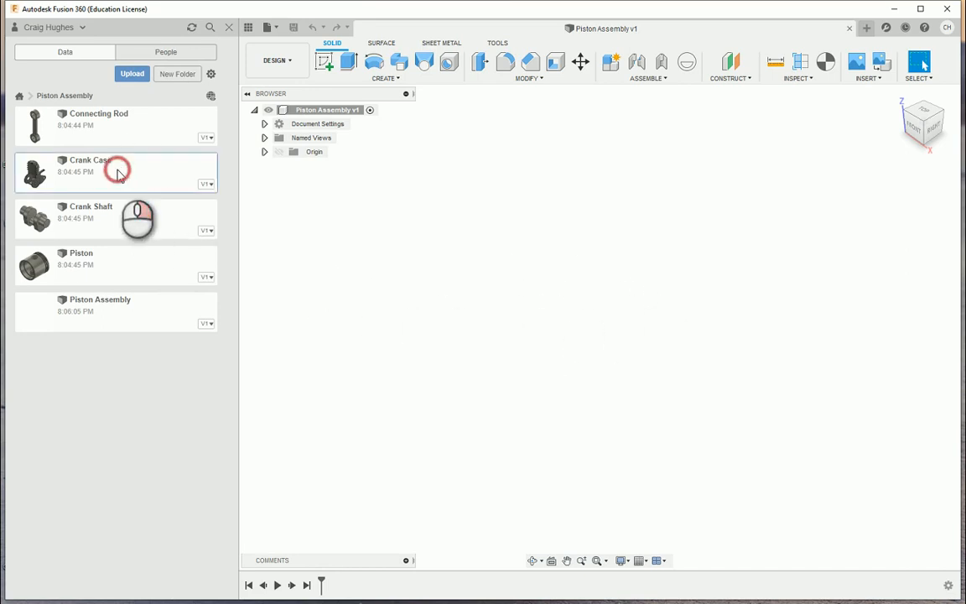
- Insert the Crank Case from the Data Panel, rotated 90 degrees about X
{"action": "right_click", "coordinate": [117, 172]}
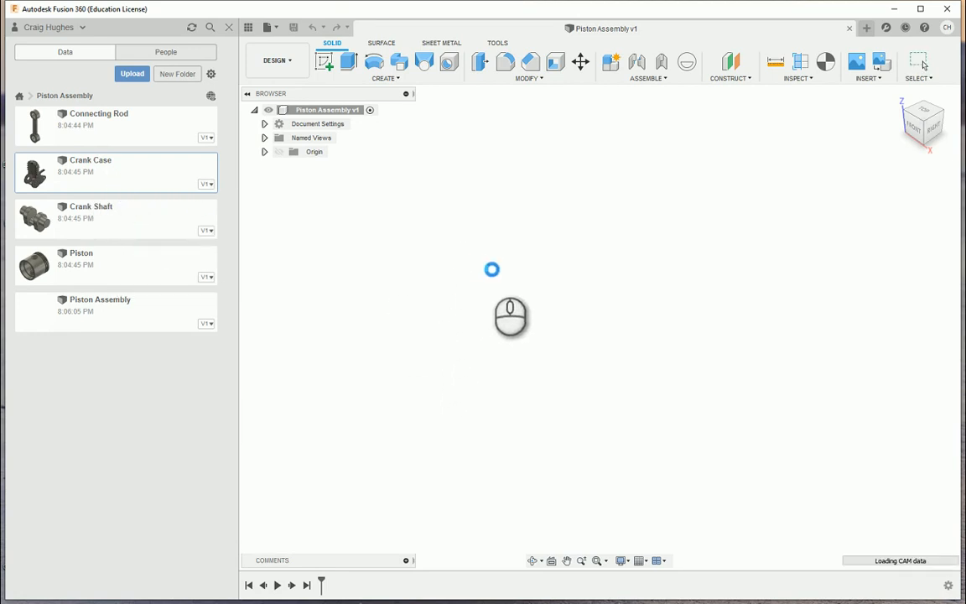
{"action": "left_click", "coordinate": [580, 61]}
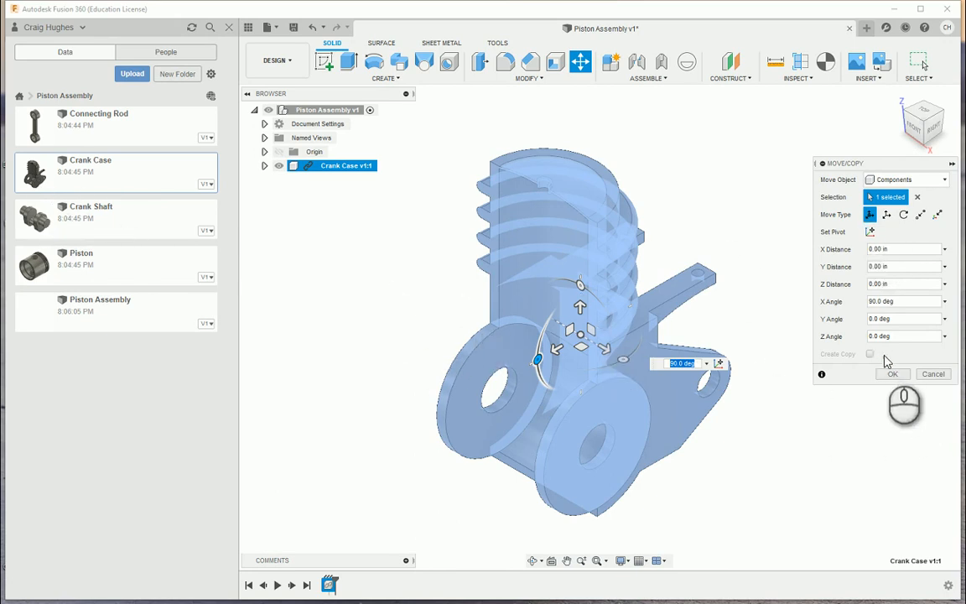
{"action": "left_click", "coordinate": [892, 374]}
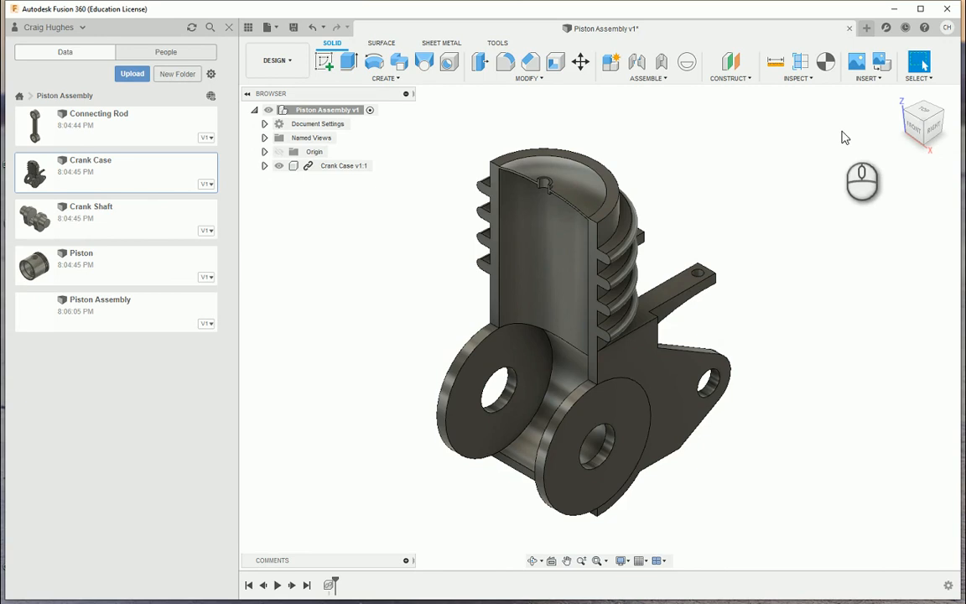
{"action": "mouse_move", "coordinate": [308, 172]}
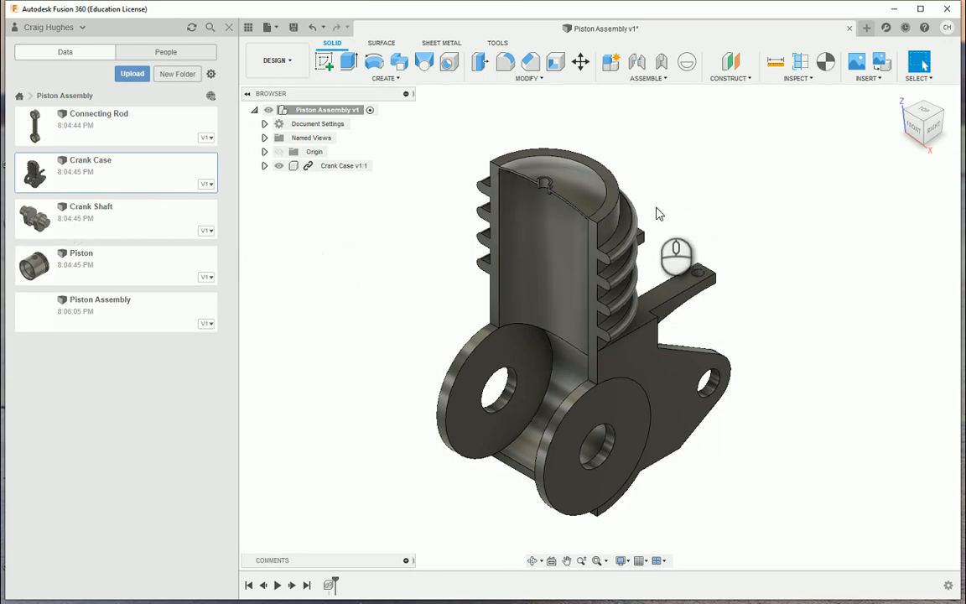
- Ground Crank Case v1:1 from the browser
{"action": "right_click", "coordinate": [344, 165]}
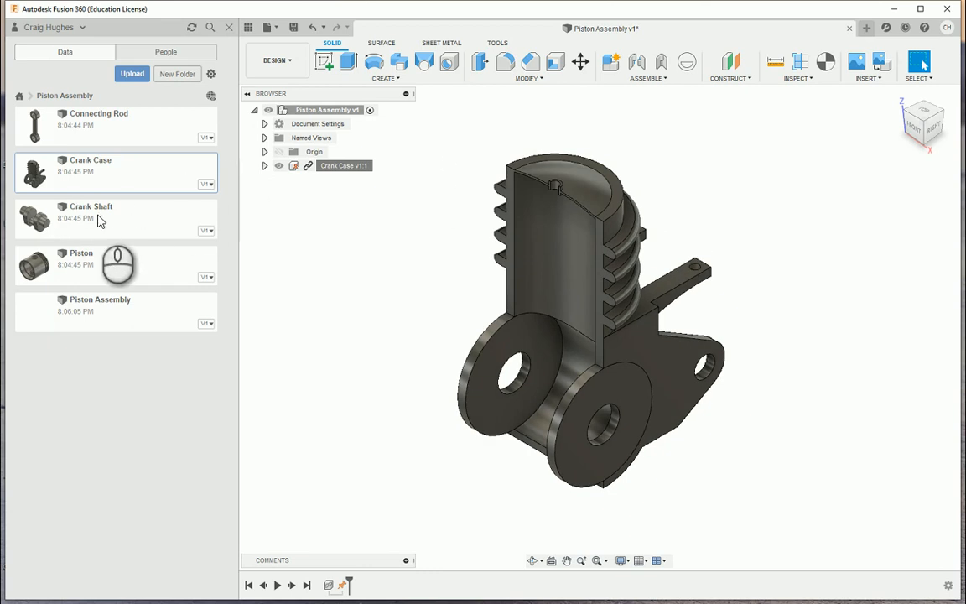
- Insert the Crank Shaft and move it about -6.71 in along Y
{"action": "right_click", "coordinate": [90, 218]}
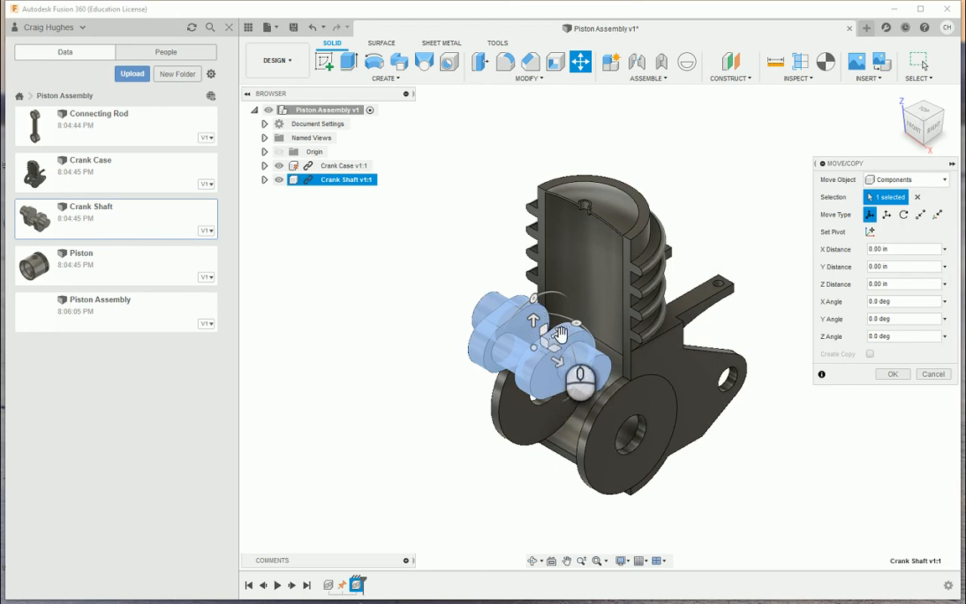
{"action": "left_click_drag", "start_coordinate": [579, 381], "coordinate": [432, 411]}
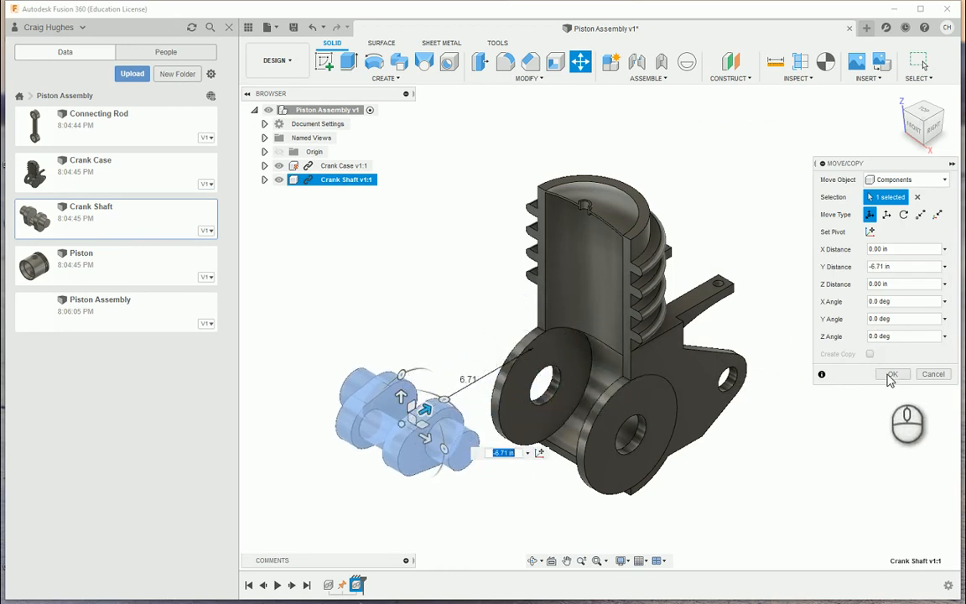
{"action": "left_click", "coordinate": [892, 374]}
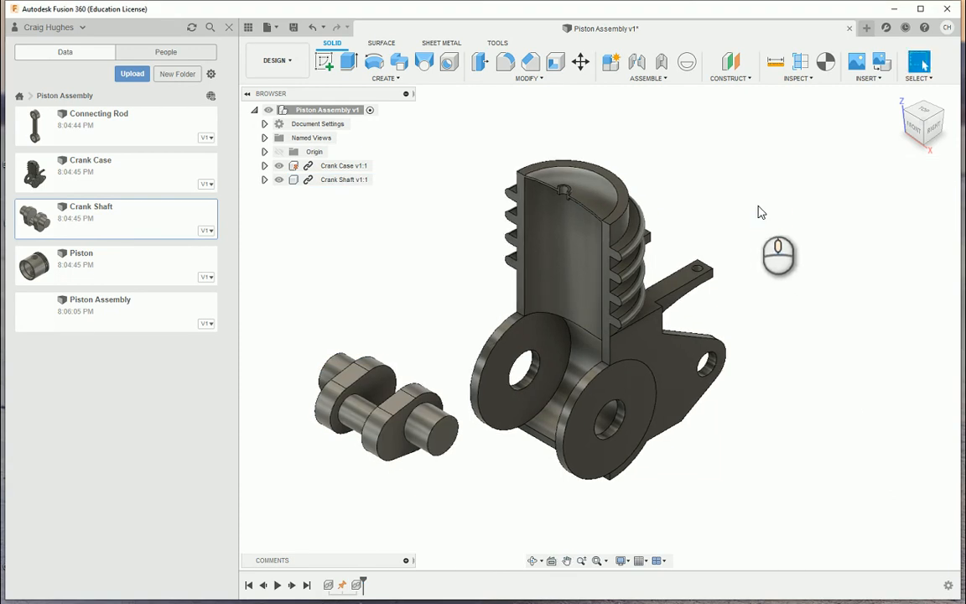
{"action": "mouse_move", "coordinate": [637, 63]}
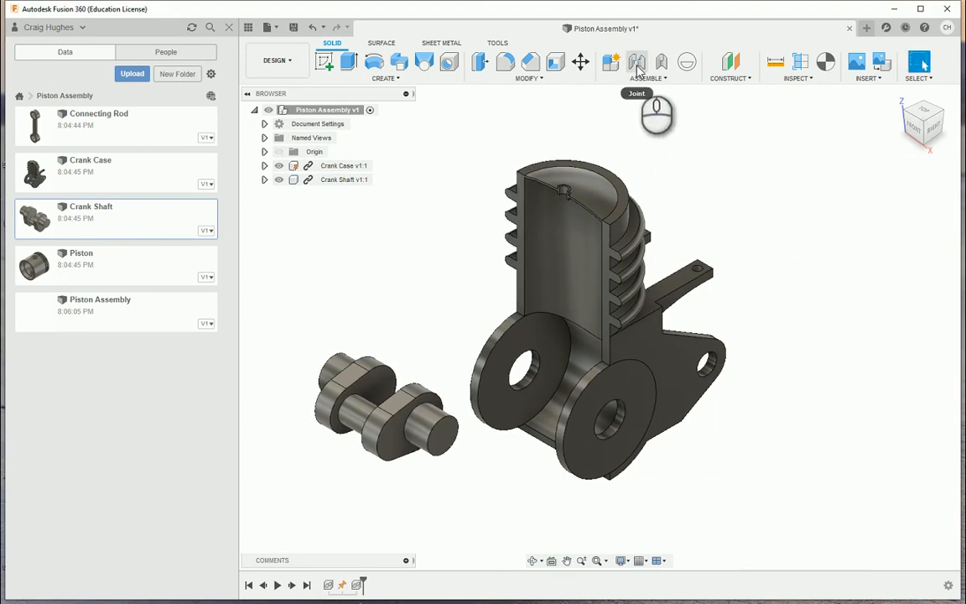
- Join the crank shaft end to the case bore as revolute joint Rev1, then inspect Rev1
{"action": "left_click", "coordinate": [636, 62]}
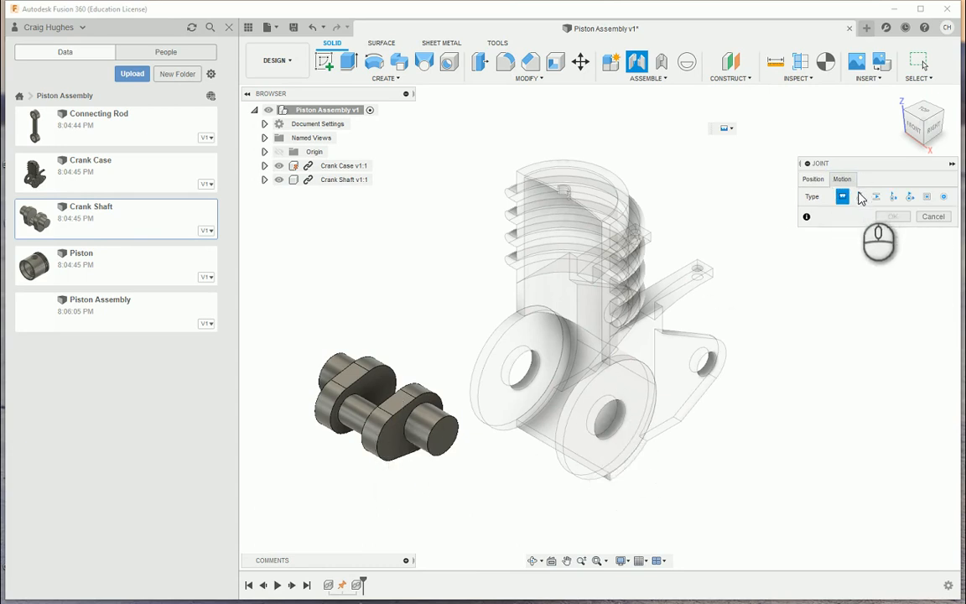
{"action": "left_click", "coordinate": [813, 178]}
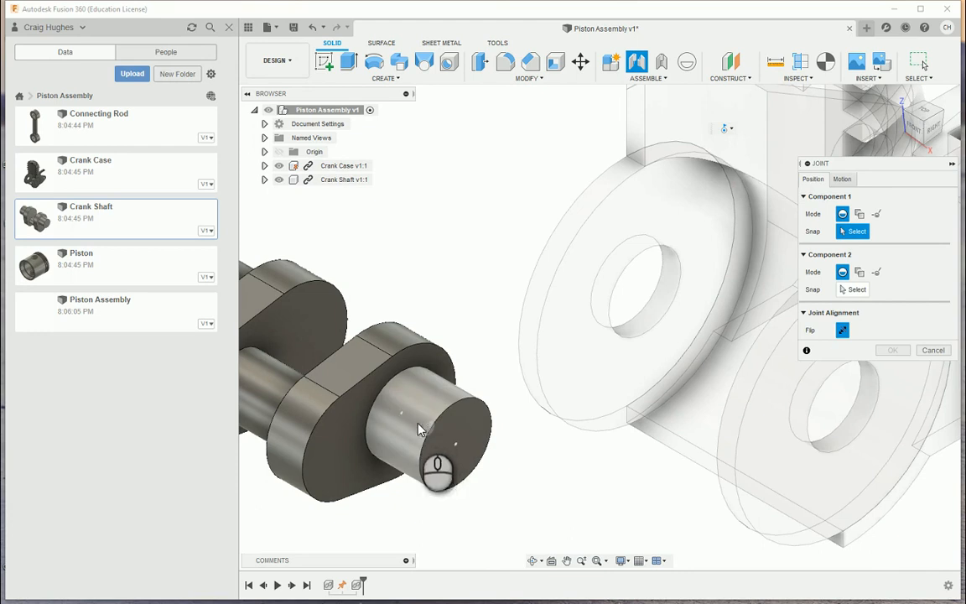
{"action": "mouse_move", "coordinate": [400, 419]}
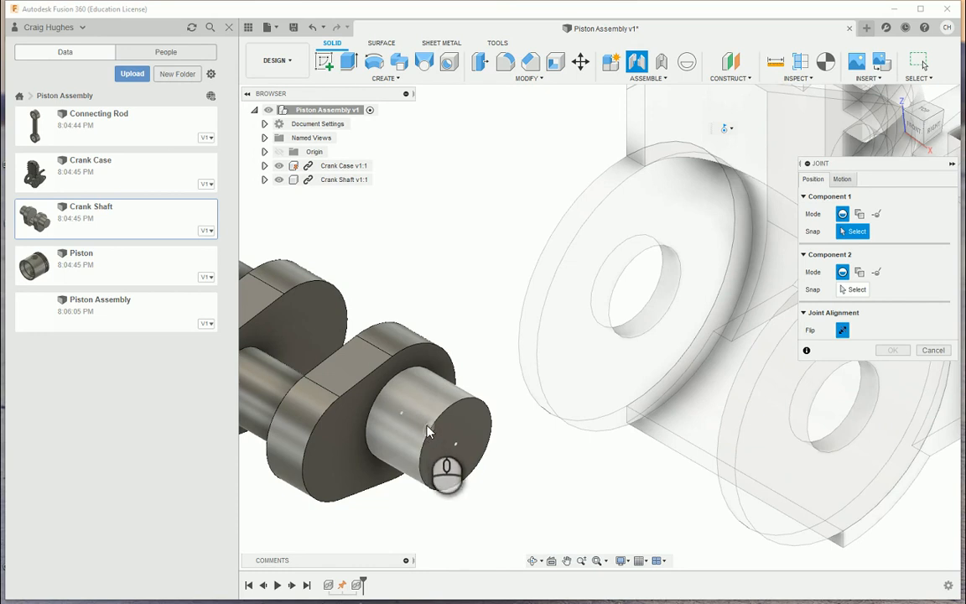
{"action": "left_click", "coordinate": [428, 430]}
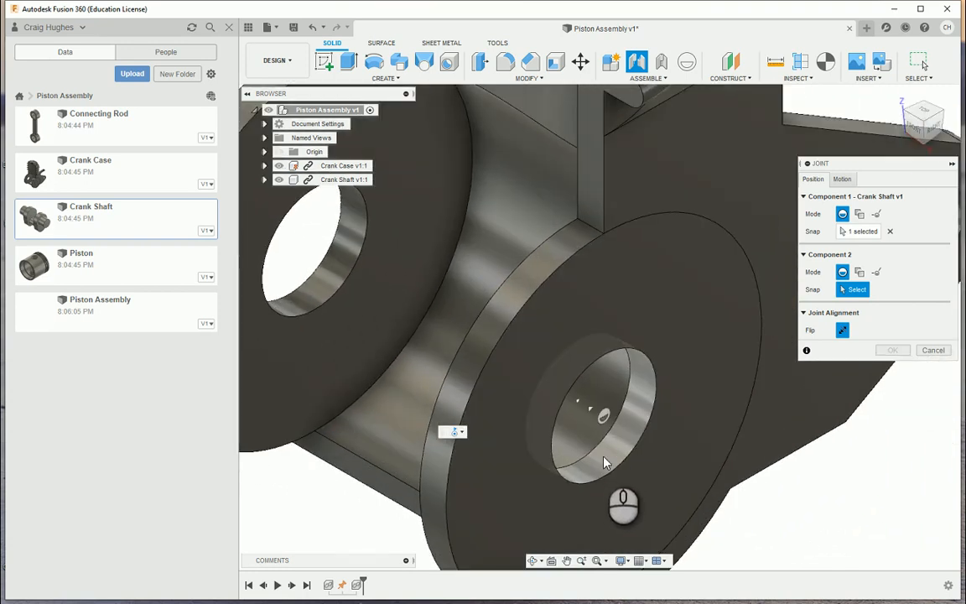
{"action": "mouse_move", "coordinate": [612, 454]}
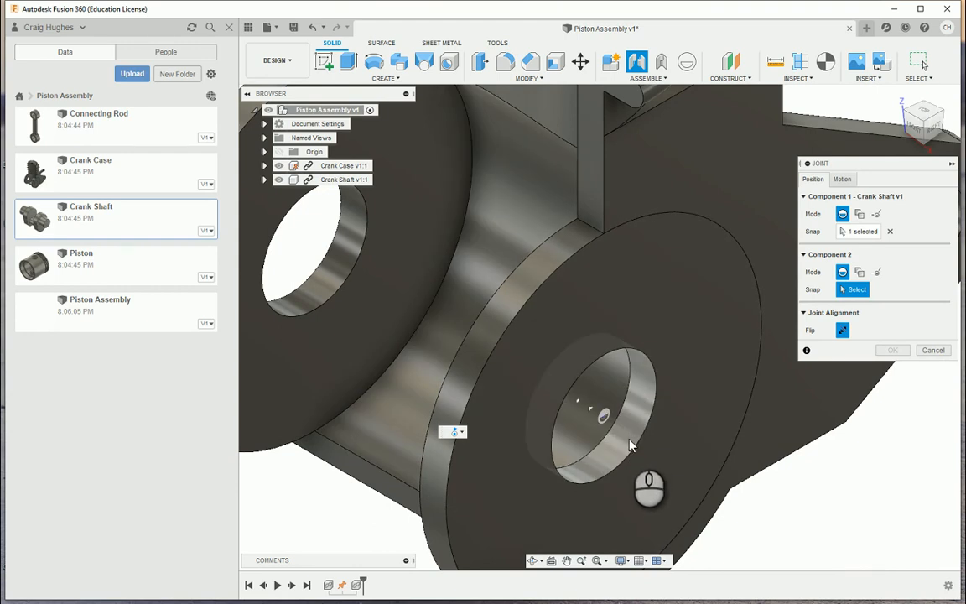
{"action": "mouse_move", "coordinate": [621, 433]}
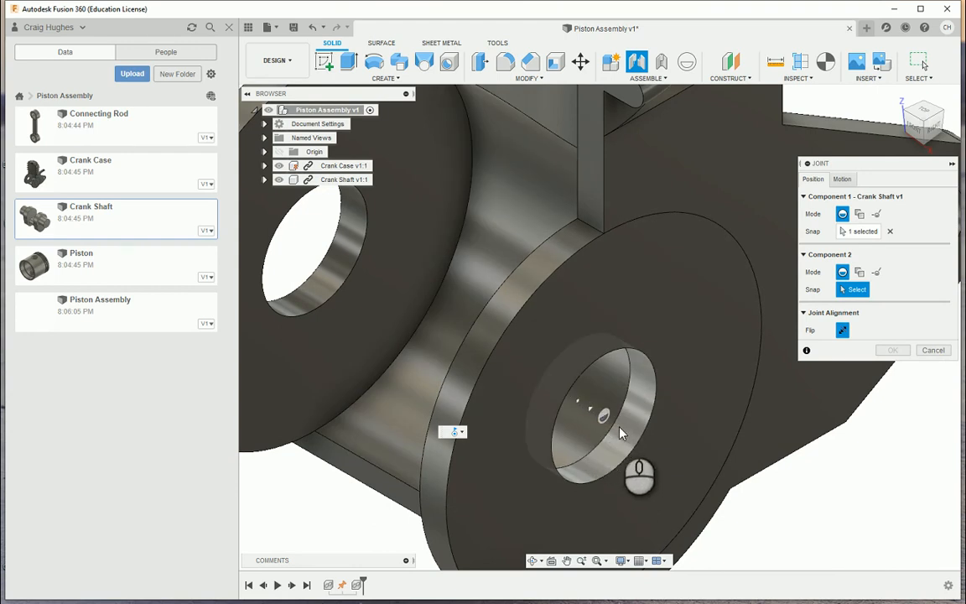
{"action": "mouse_move", "coordinate": [592, 412]}
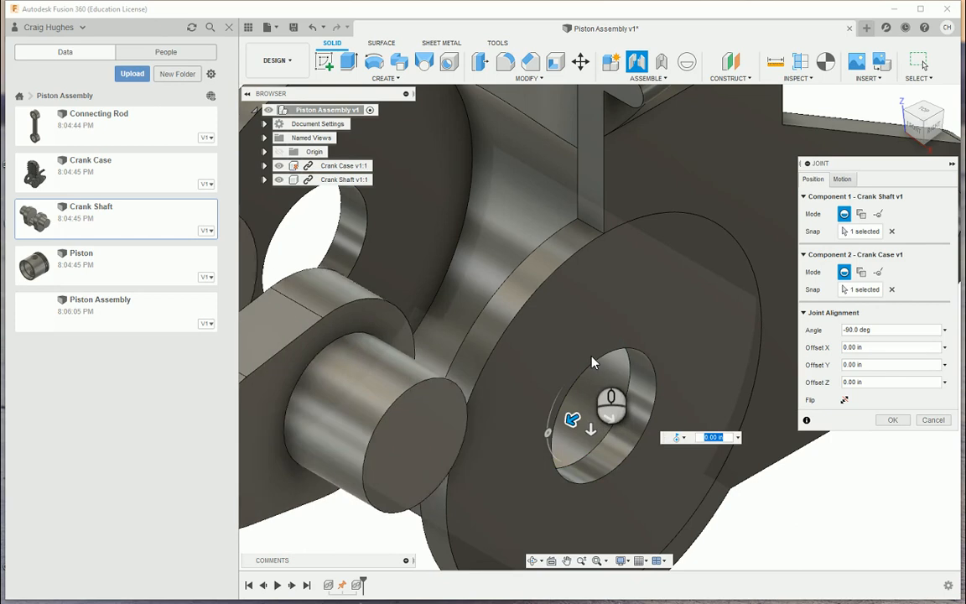
{"action": "left_click_drag", "start_coordinate": [591, 362], "coordinate": [625, 390]}
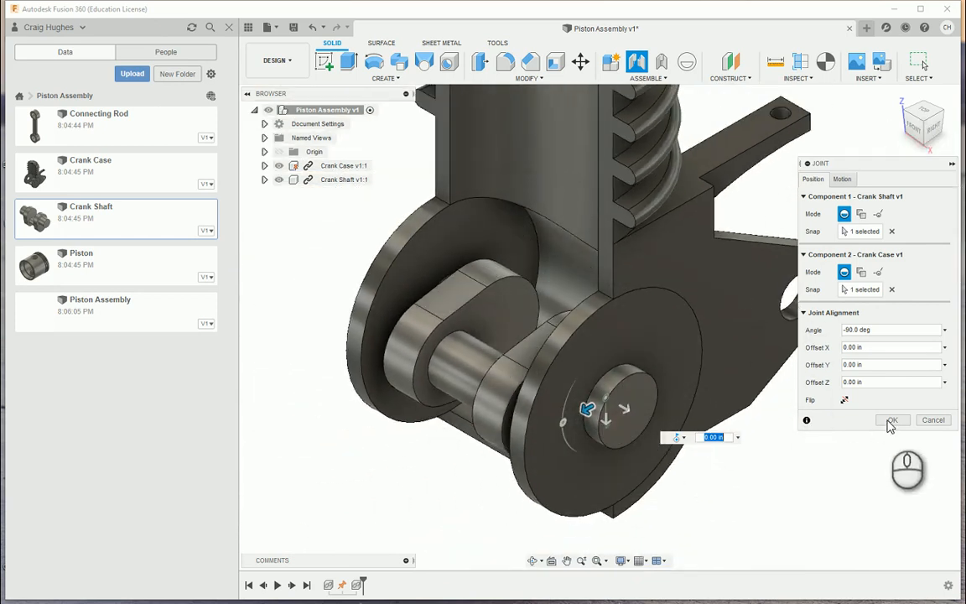
{"action": "left_click", "coordinate": [892, 421]}
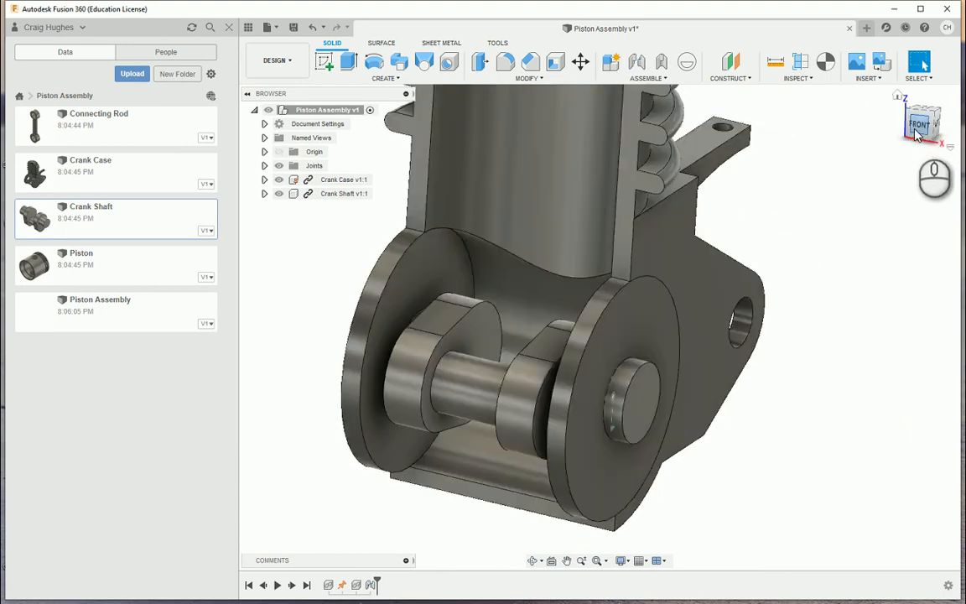
{"action": "left_click_drag", "start_coordinate": [918, 134], "coordinate": [558, 436]}
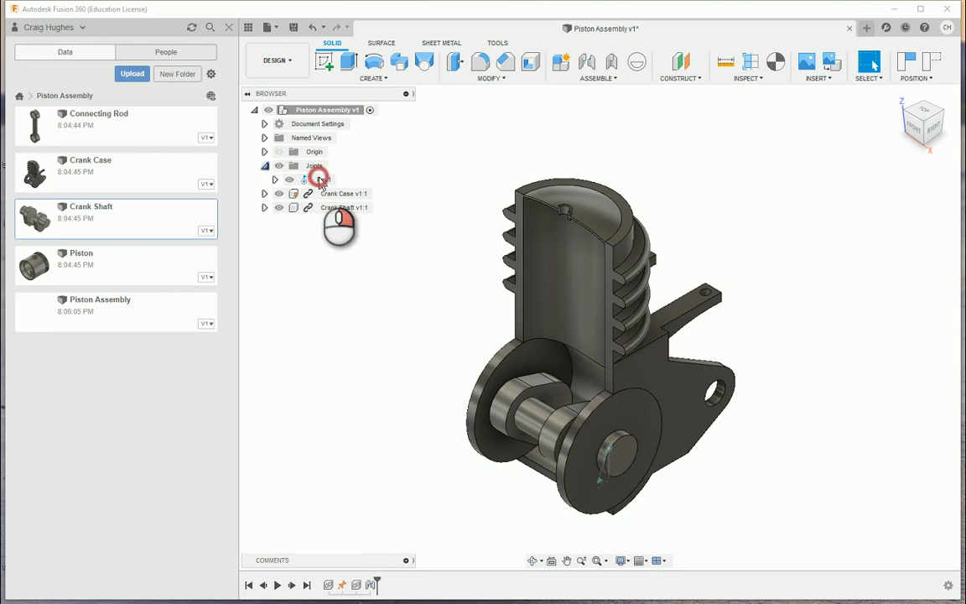
{"action": "left_click", "coordinate": [317, 178]}
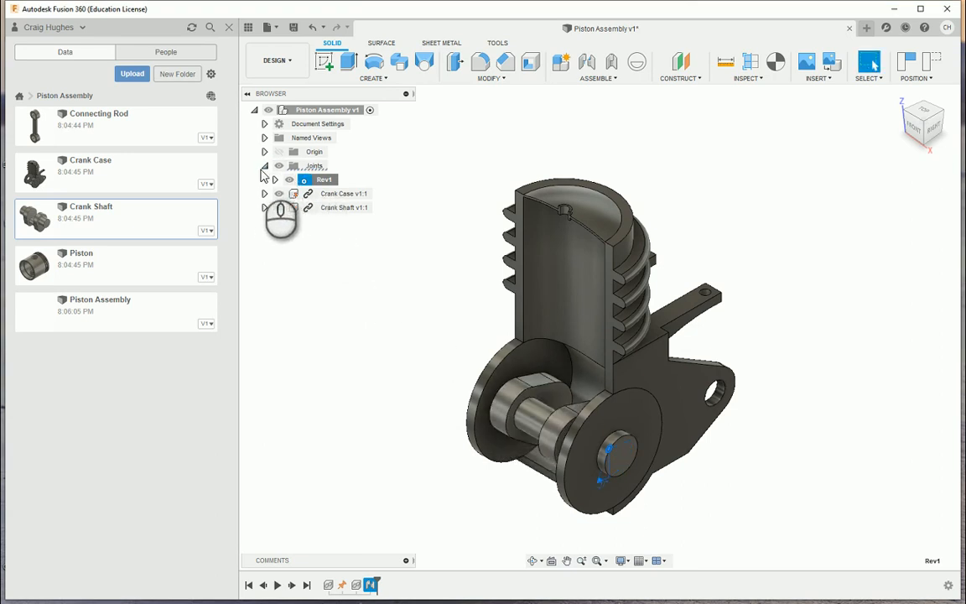
{"action": "right_click", "coordinate": [314, 166]}
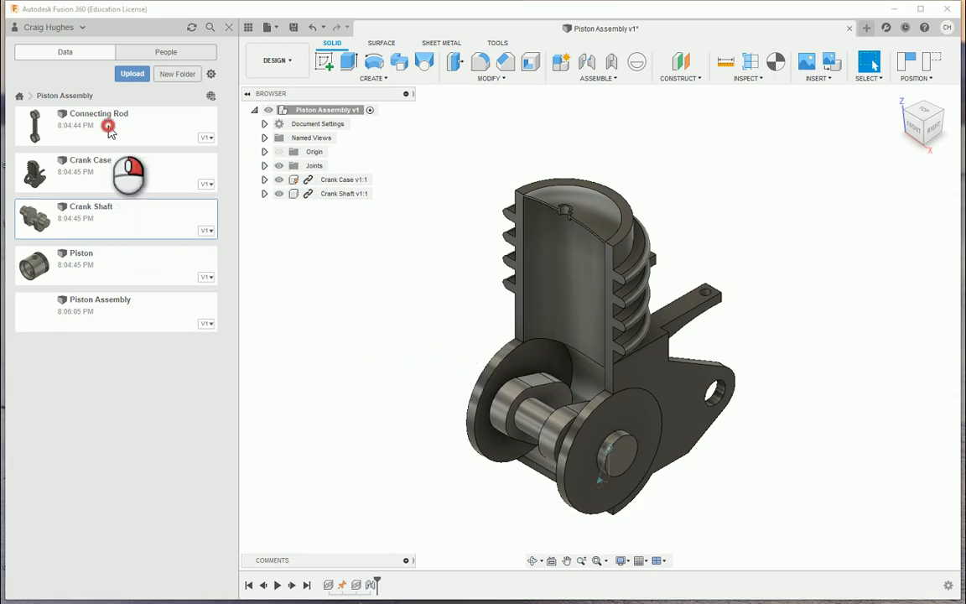
- Insert the Connecting Rod, rotated -90 degrees about Z
{"action": "right_click", "coordinate": [109, 124]}
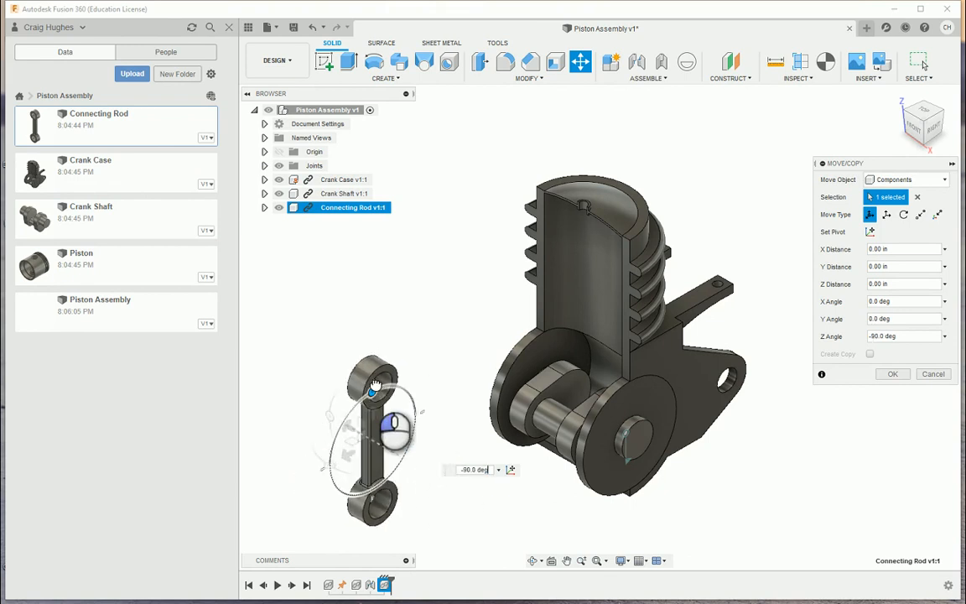
{"action": "left_click", "coordinate": [893, 374]}
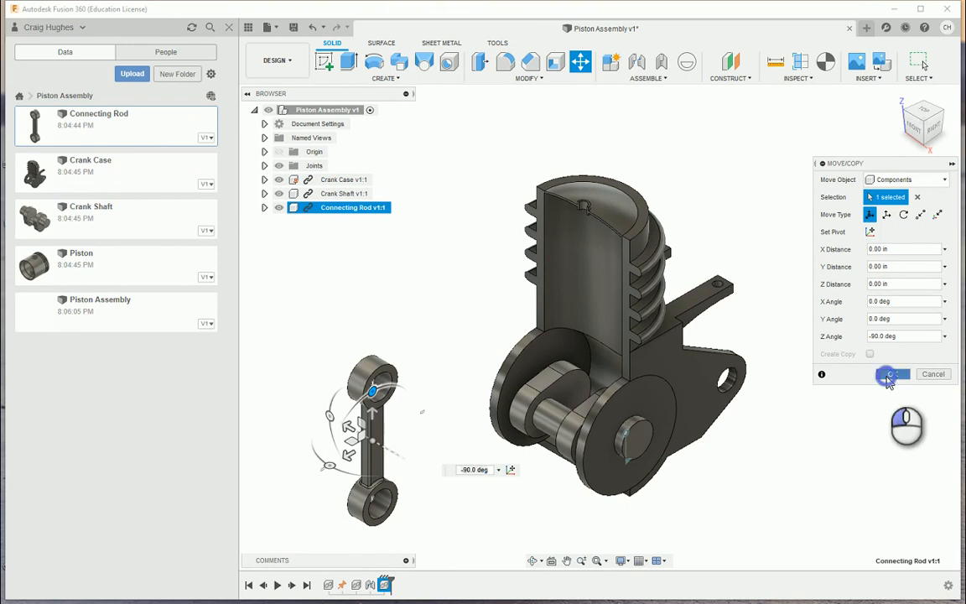
{"action": "left_click", "coordinate": [891, 374]}
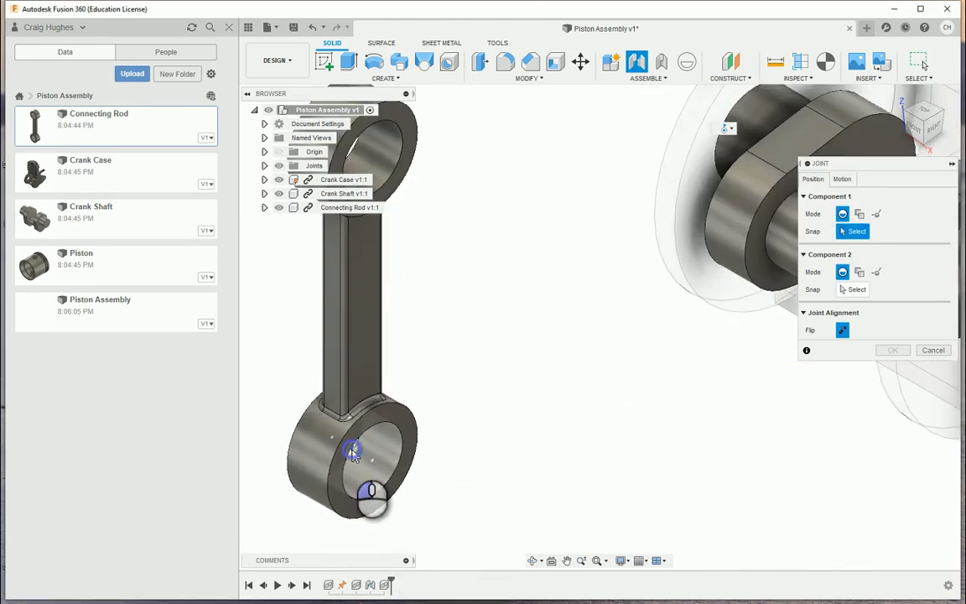
- Create revolute joint Rev2 from the rod's lower ring centre to the crank pin at 90 degrees
{"action": "left_click", "coordinate": [352, 448]}
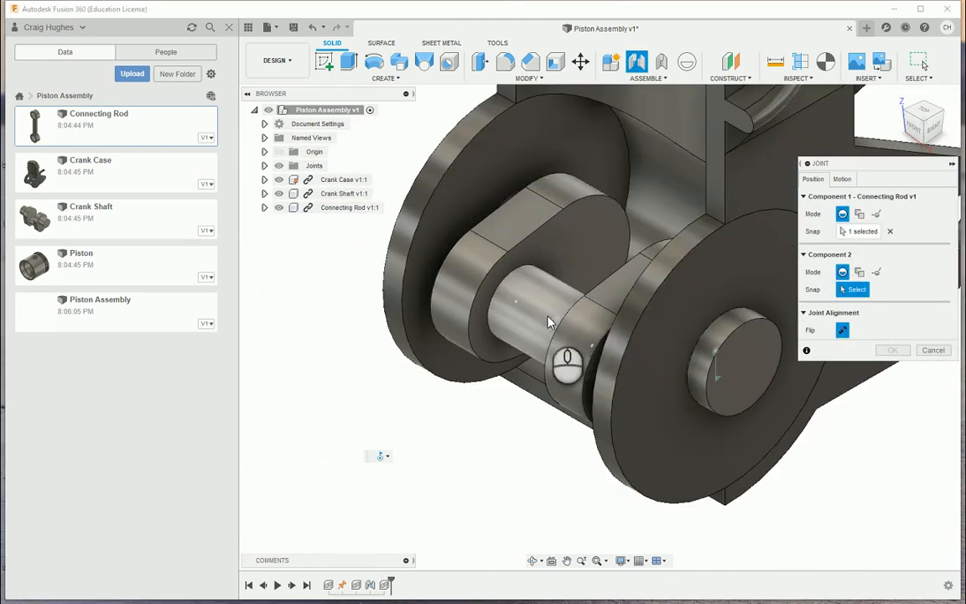
{"action": "left_click", "coordinate": [729, 352]}
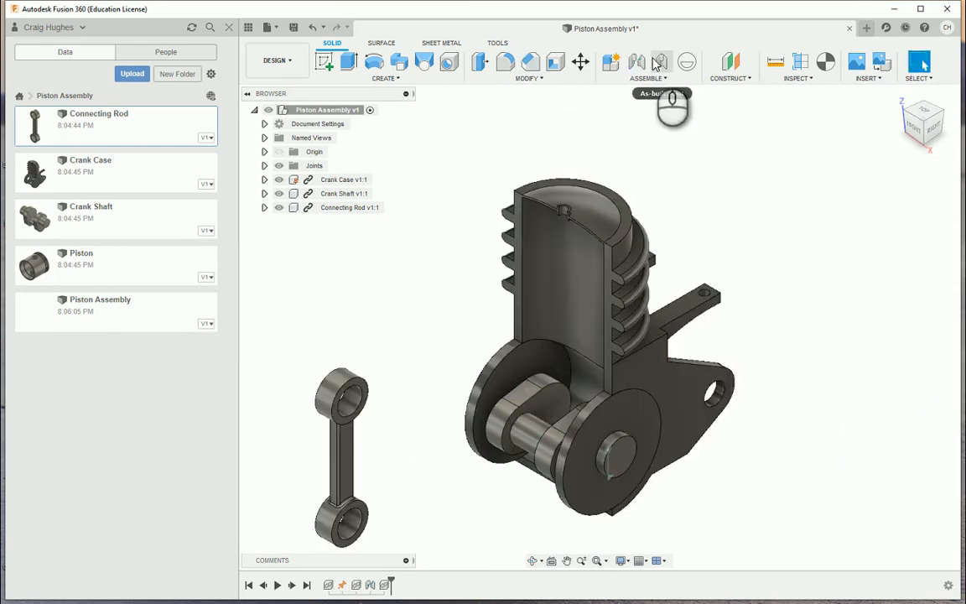
{"action": "left_click", "coordinate": [636, 62]}
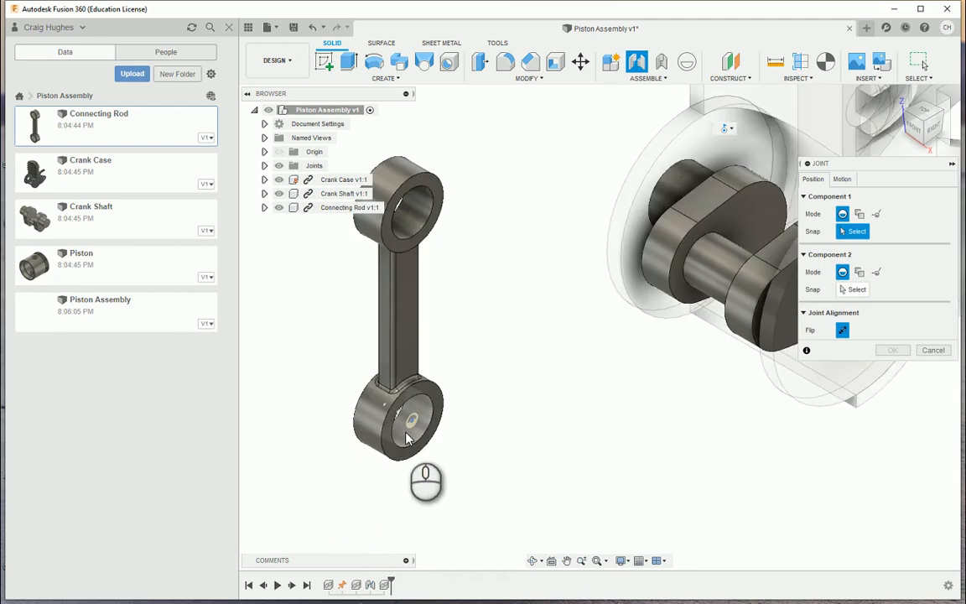
{"action": "left_click", "coordinate": [395, 405]}
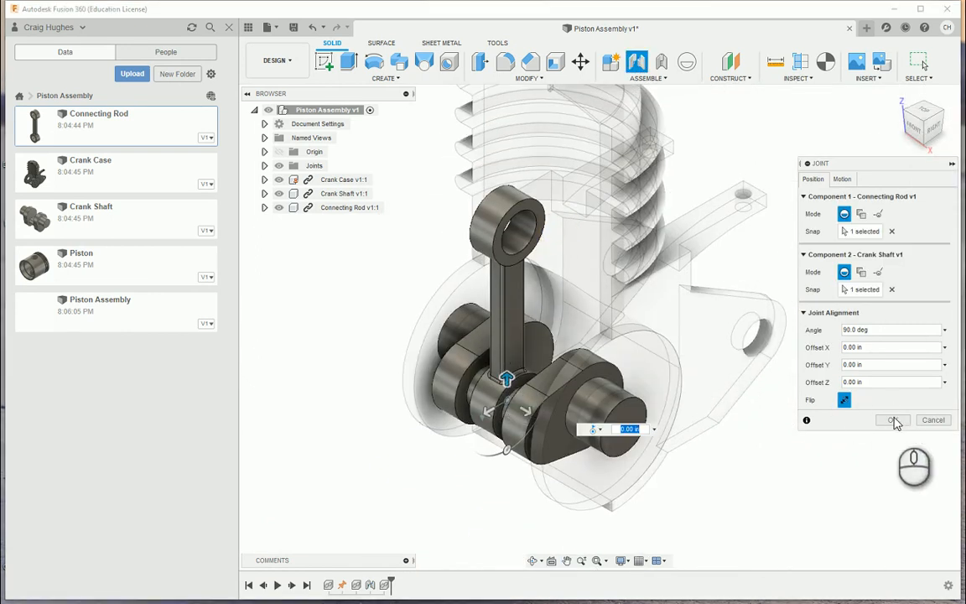
{"action": "left_click", "coordinate": [892, 420]}
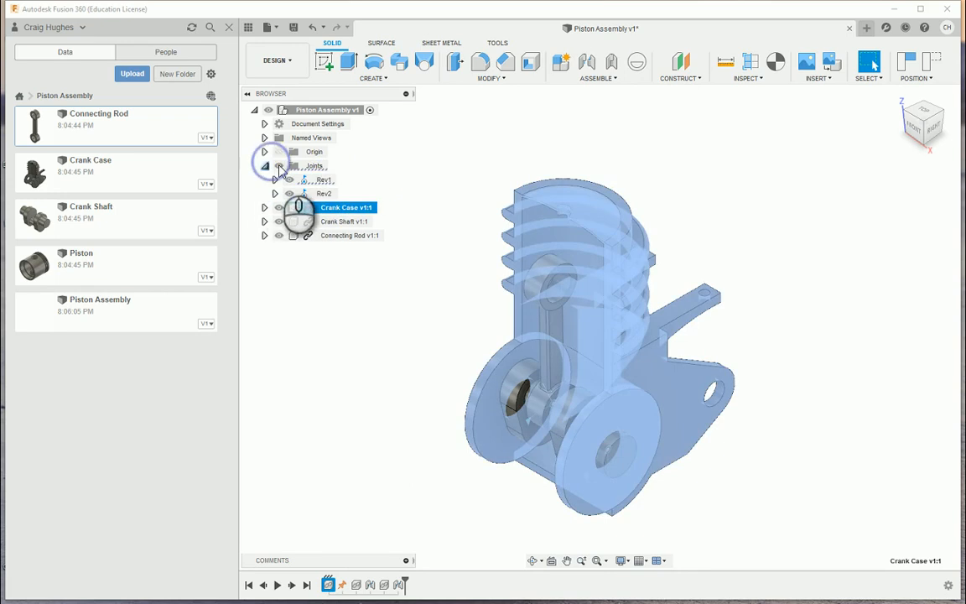
{"action": "right_click", "coordinate": [321, 179]}
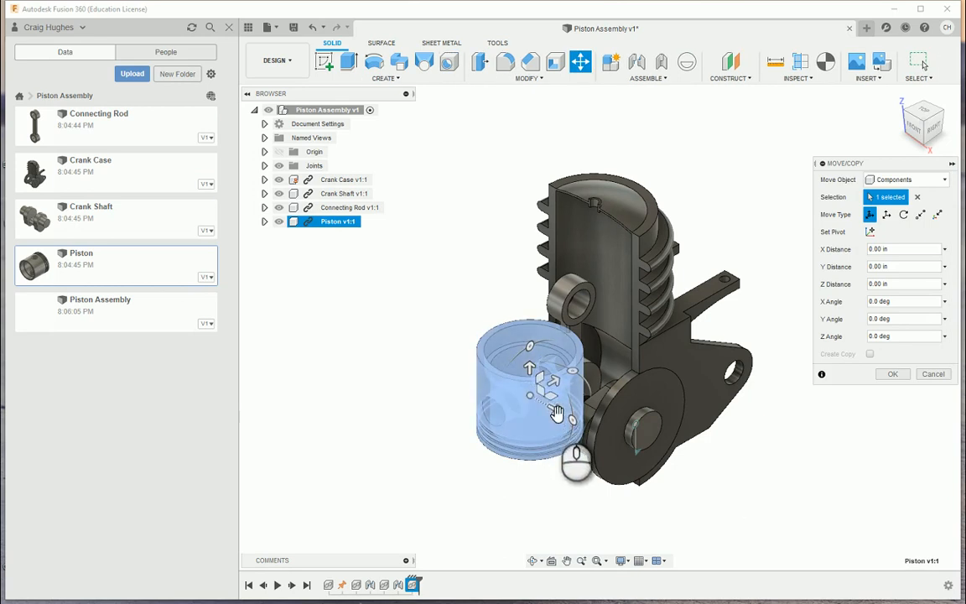
- Drag the piston out beside the crank case and rotate it -90 degrees about Z
{"action": "left_click_drag", "start_coordinate": [558, 411], "coordinate": [352, 297]}
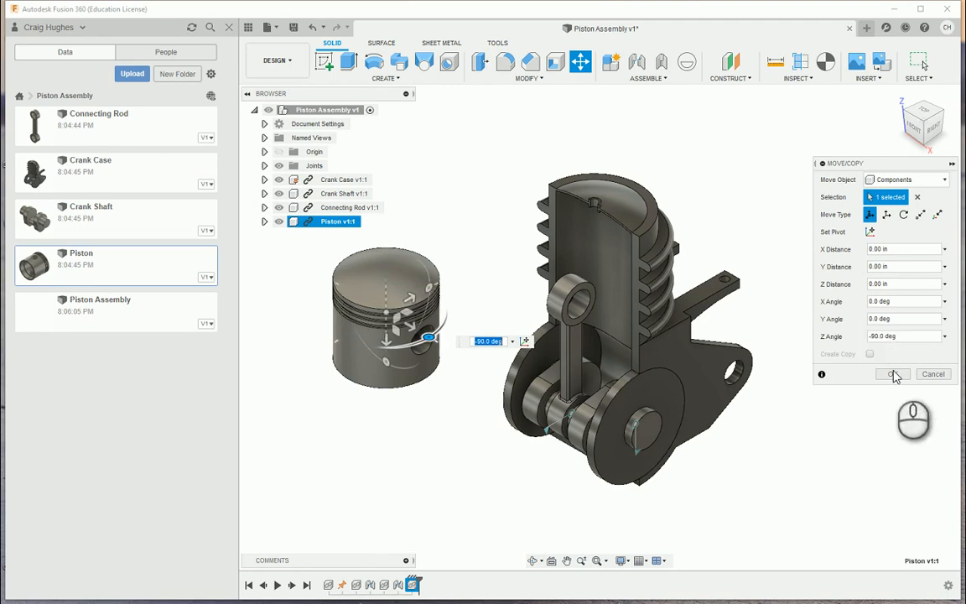
{"action": "left_click", "coordinate": [891, 374]}
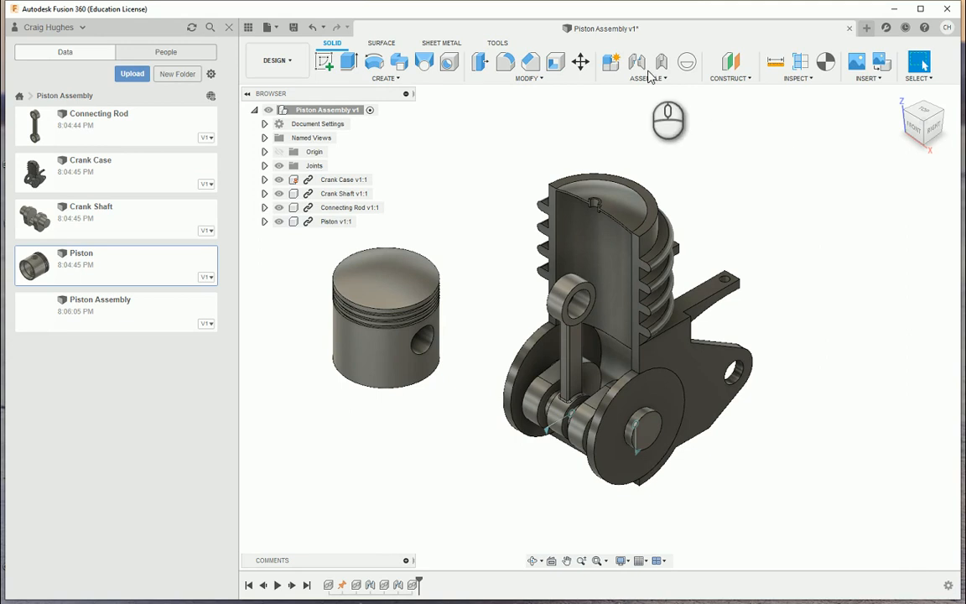
- Joint the piston pin bore to the rod small end at 180 degrees, -10 mm Z offset
{"action": "left_click", "coordinate": [636, 61]}
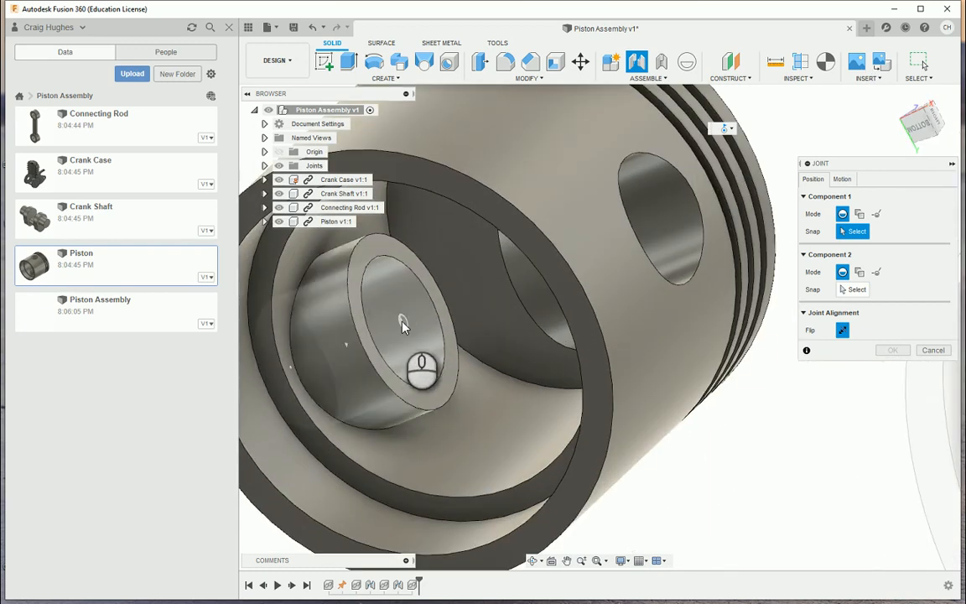
{"action": "left_click", "coordinate": [403, 325]}
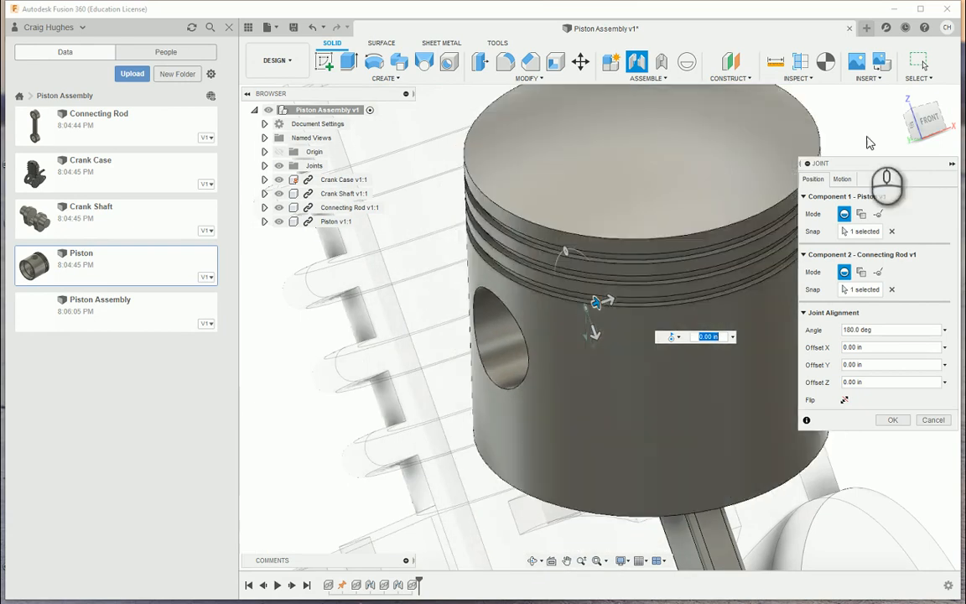
{"action": "left_click", "coordinate": [923, 121]}
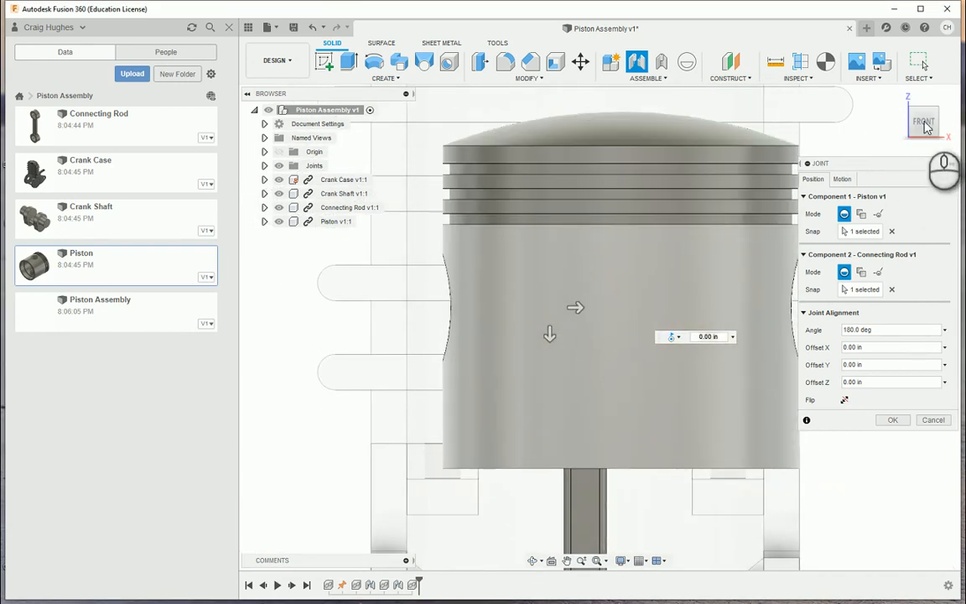
{"action": "mouse_move", "coordinate": [574, 302]}
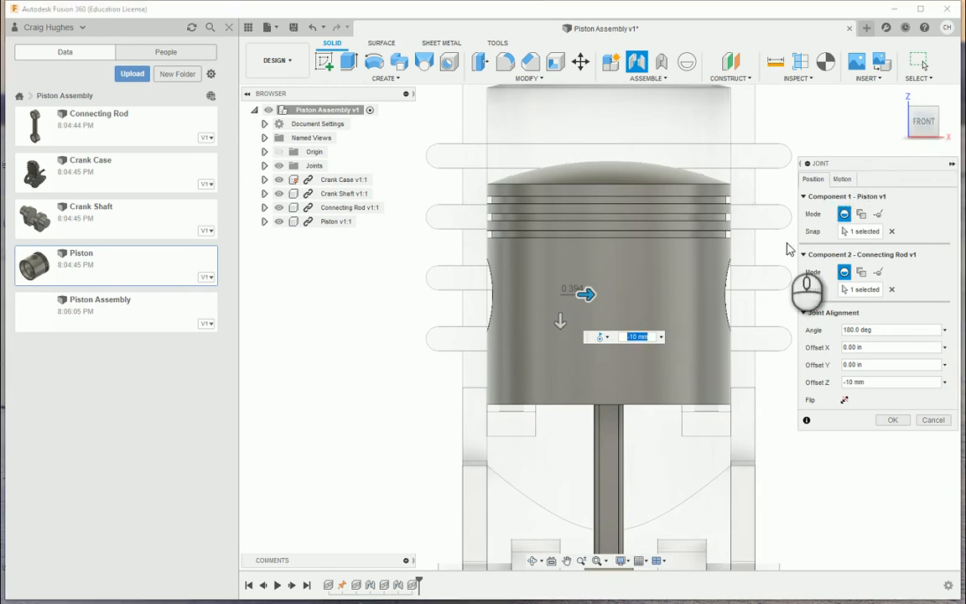
{"action": "mouse_move", "coordinate": [849, 426]}
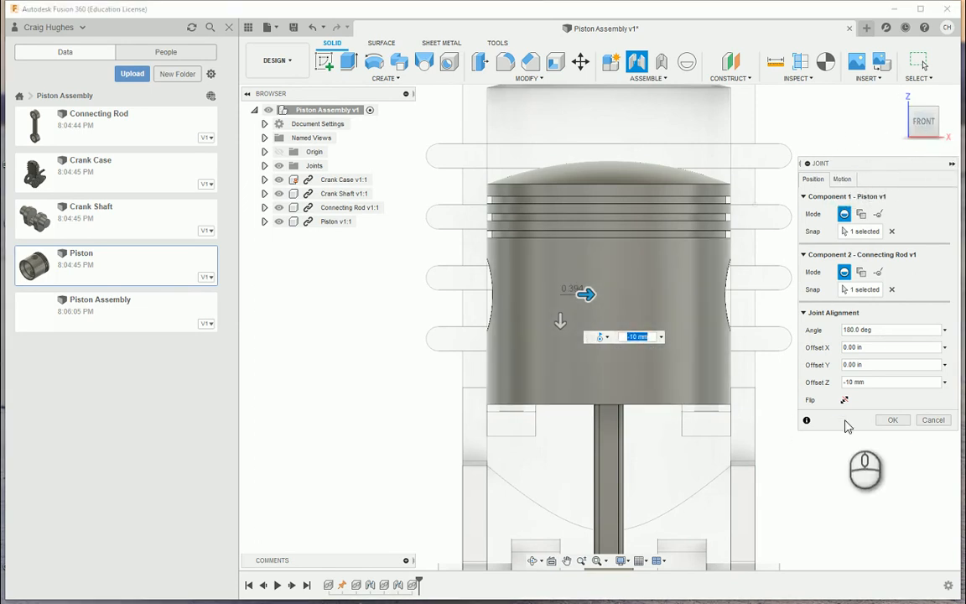
{"action": "left_click", "coordinate": [892, 419]}
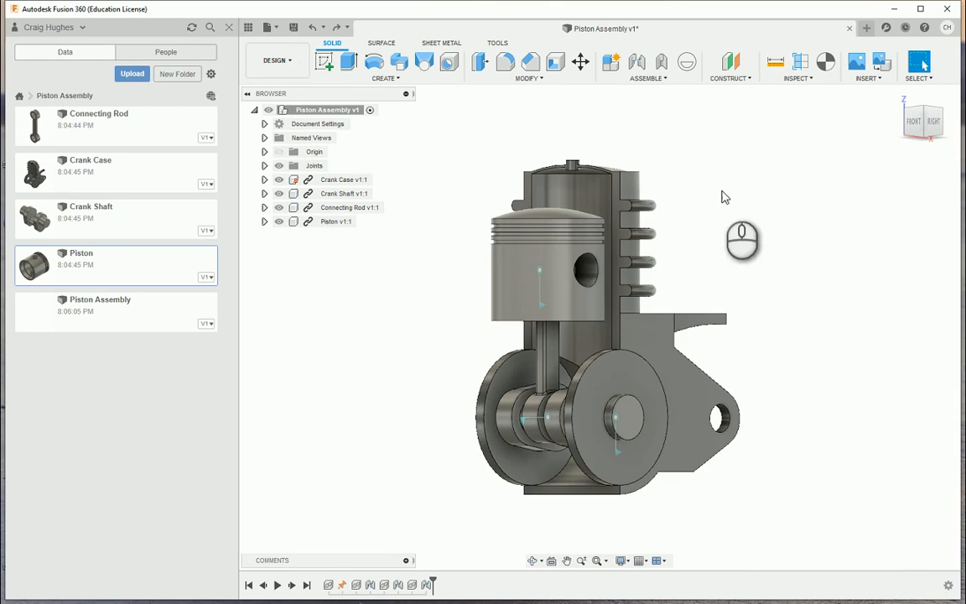
{"action": "mouse_move", "coordinate": [780, 79]}
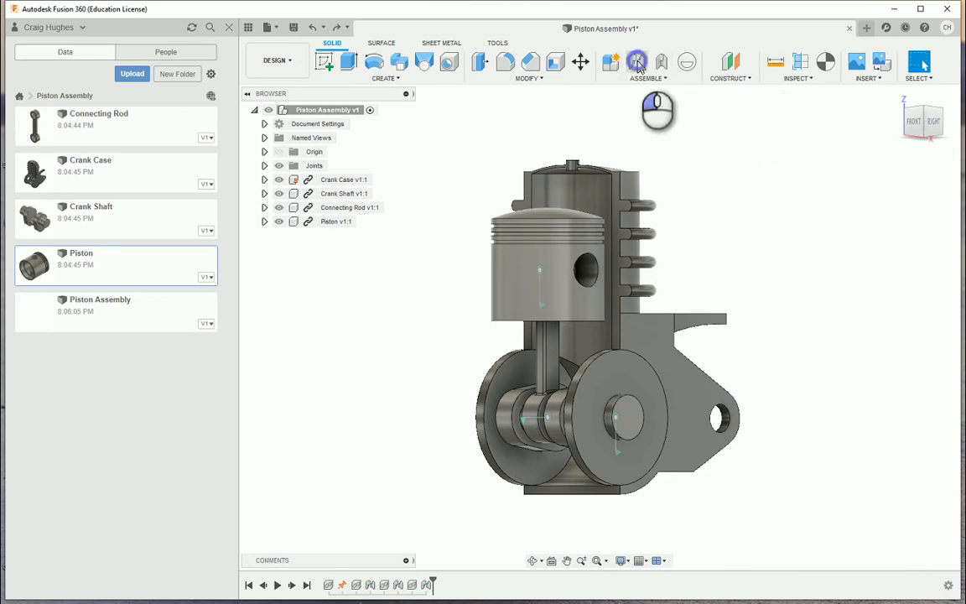
- Add a slider joint between the piston and crank case bore at 90 degrees
{"action": "left_click", "coordinate": [636, 62]}
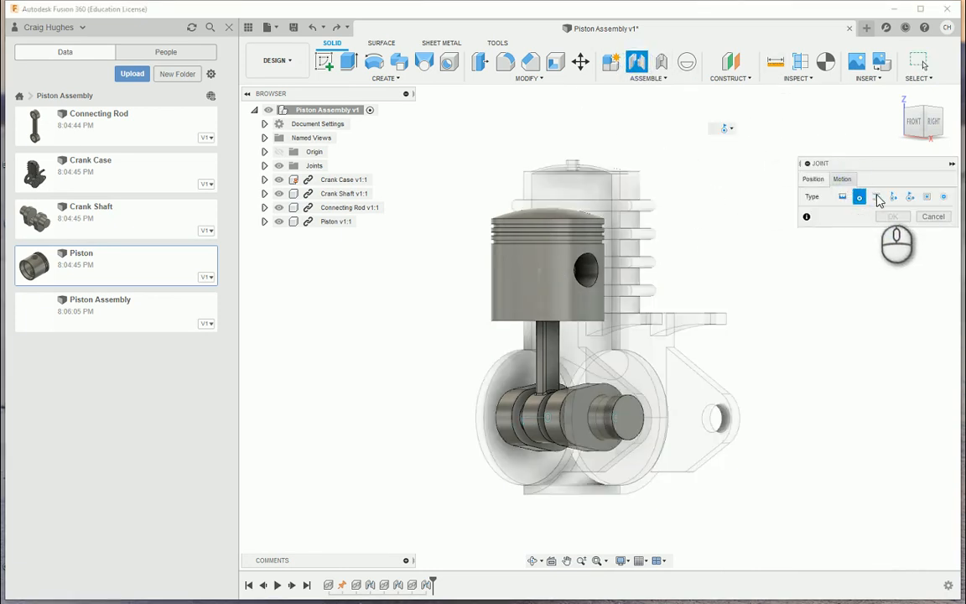
{"action": "left_click", "coordinate": [876, 197]}
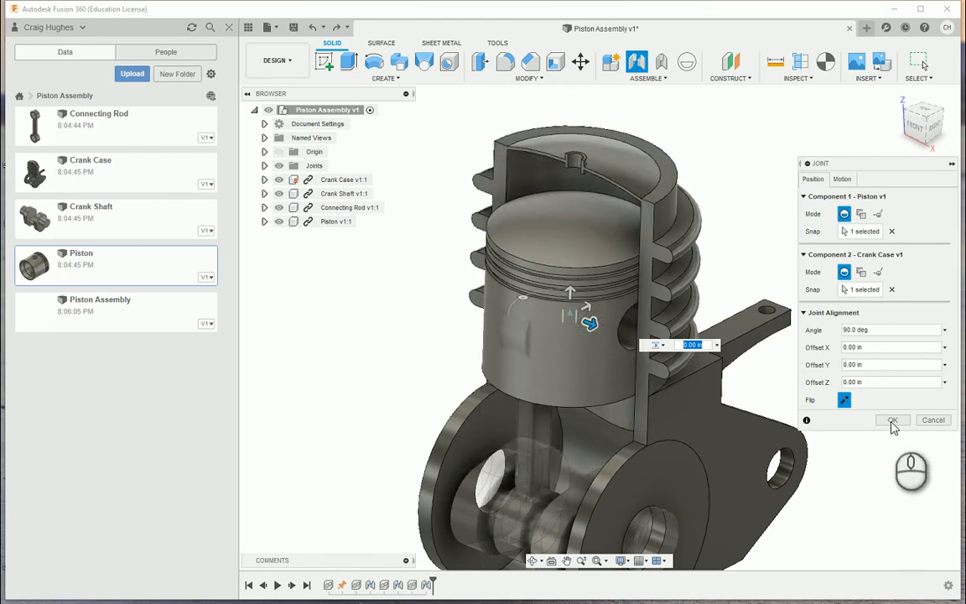
{"action": "left_click", "coordinate": [893, 420]}
{"action": "type", "text": "User Saved"}
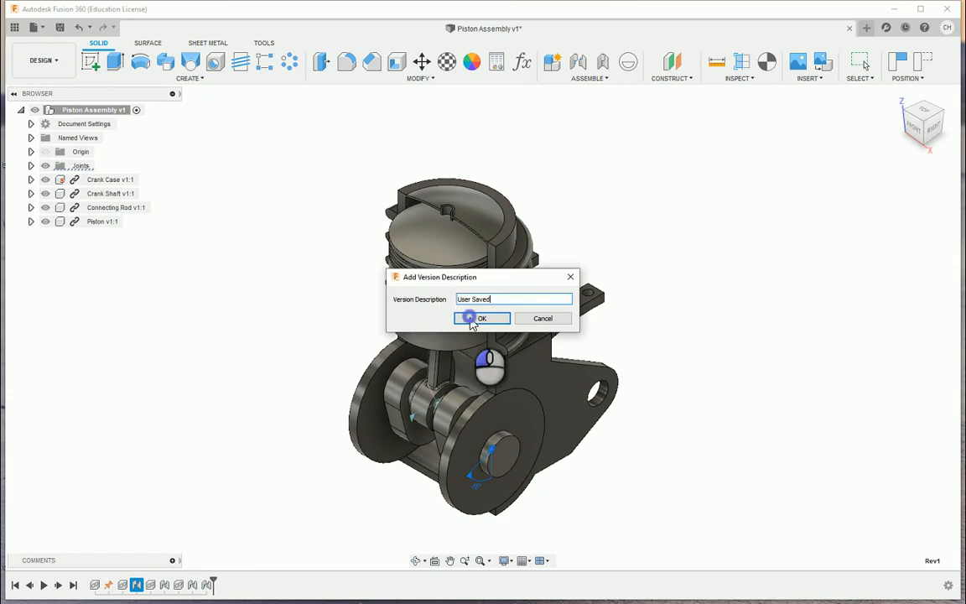
- Confirm saving Piston Assembly as a new version and reopen the Data Panel to see its thumbnail
{"action": "left_click", "coordinate": [482, 318]}
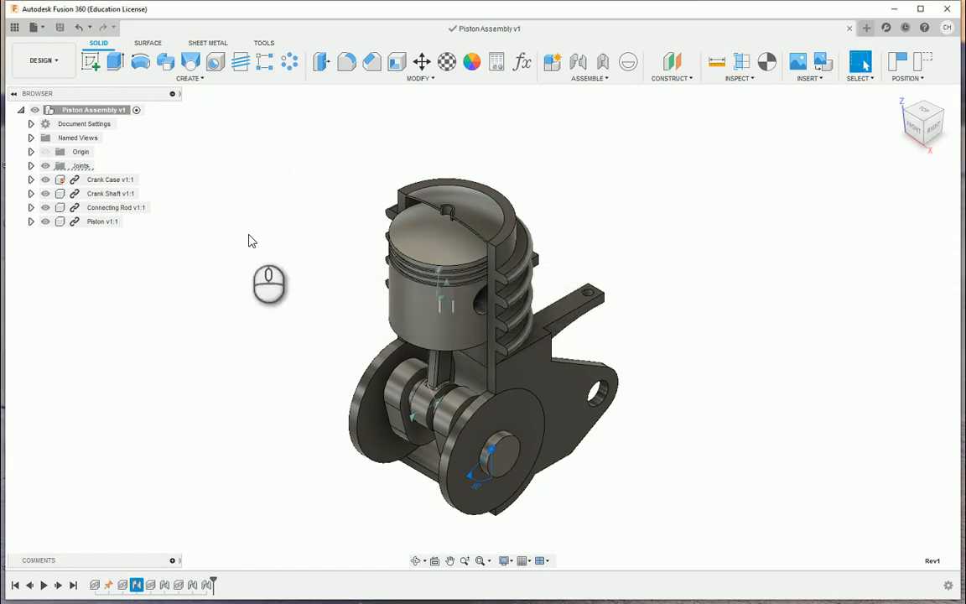
{"action": "left_click", "coordinate": [15, 27]}
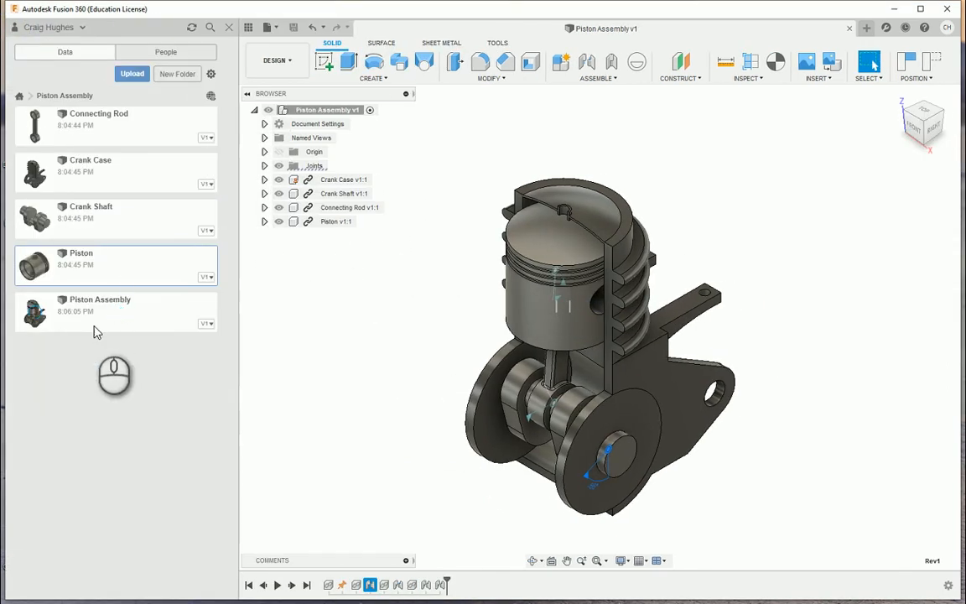